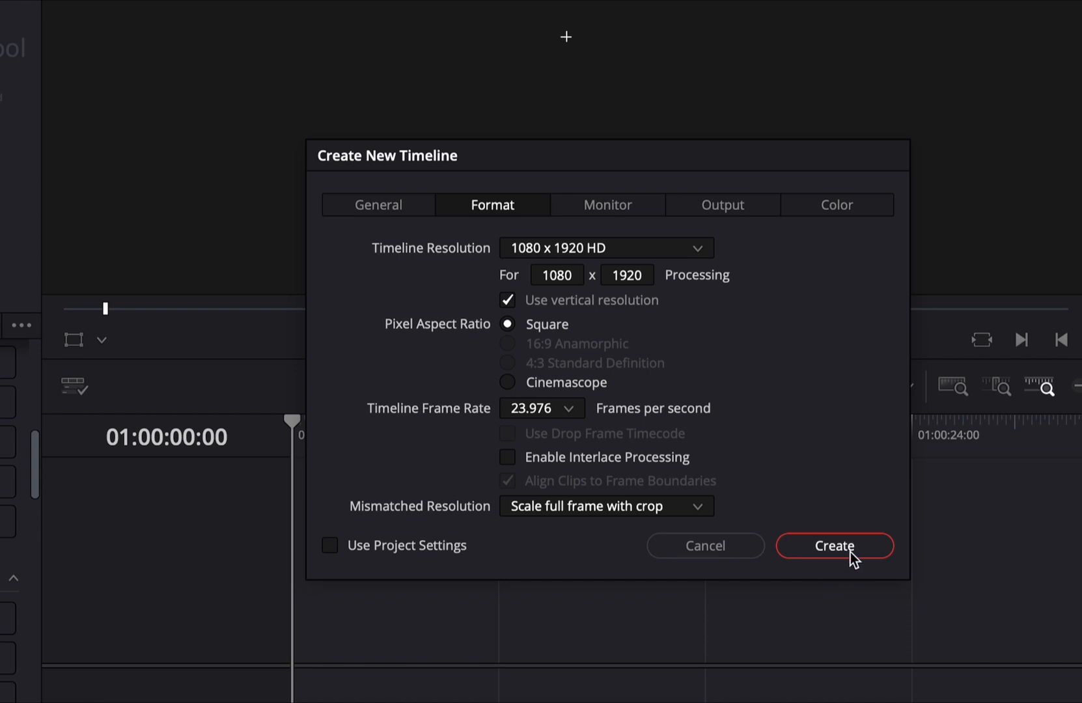
Create a 1080×1920 vertical Timeline 1 and trim the Theo clip to about 36 seconds.
click(834, 546)
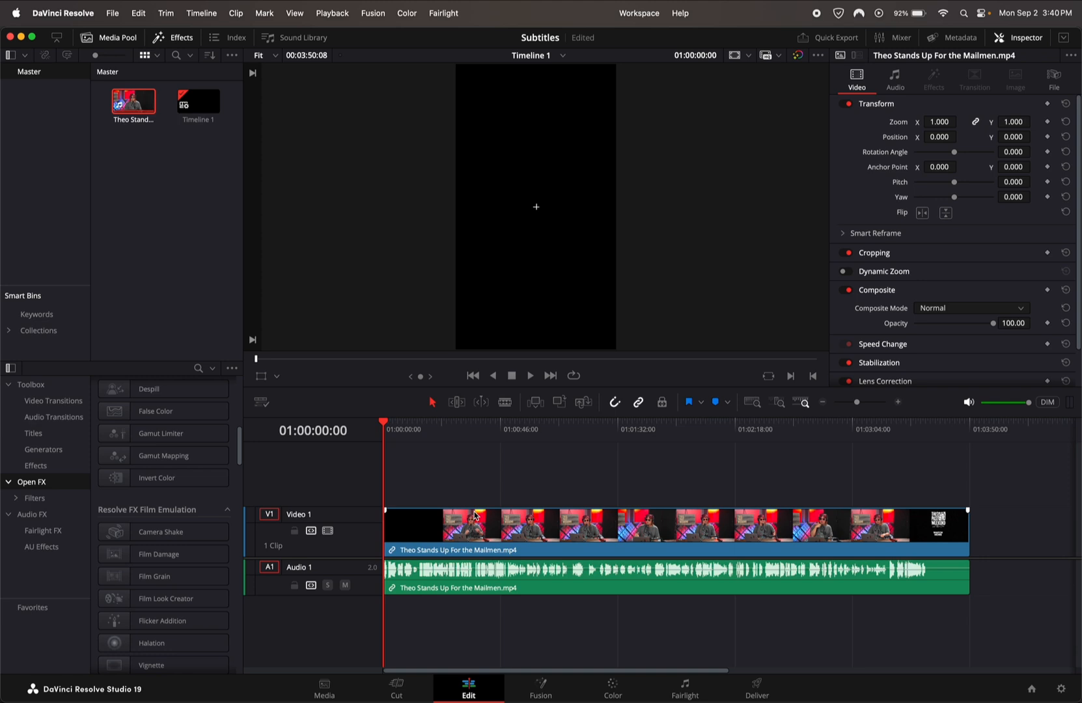
click(664, 426)
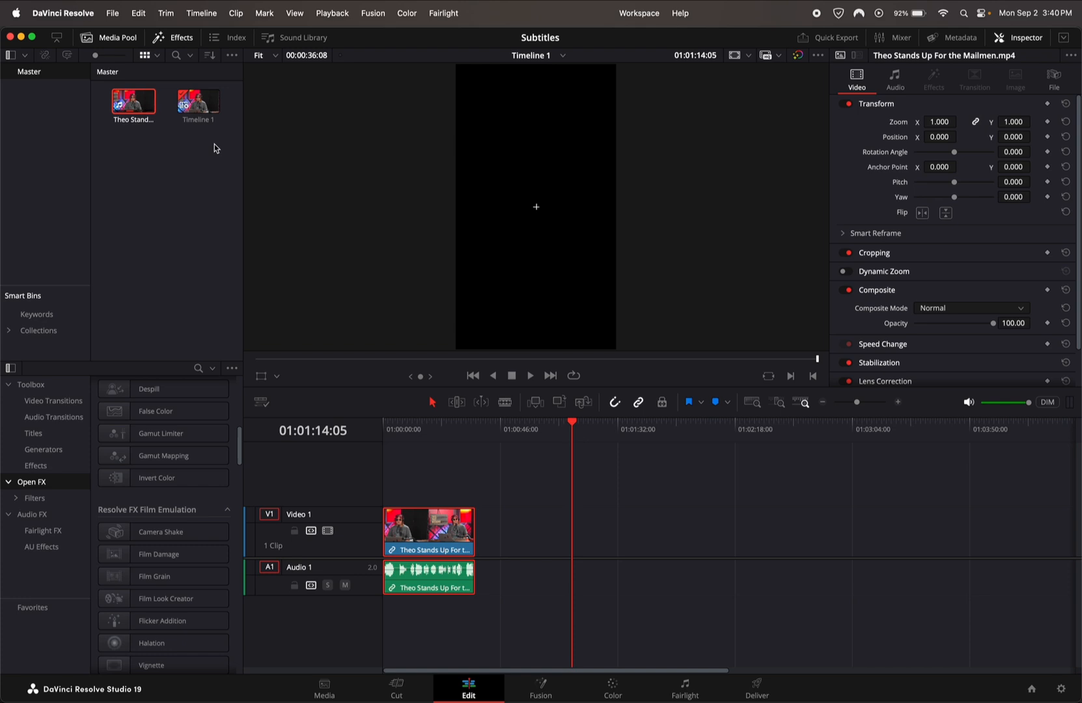
Generate English subtitles from audio: Subtitle Default, 20 characters, single line.
click(200, 13)
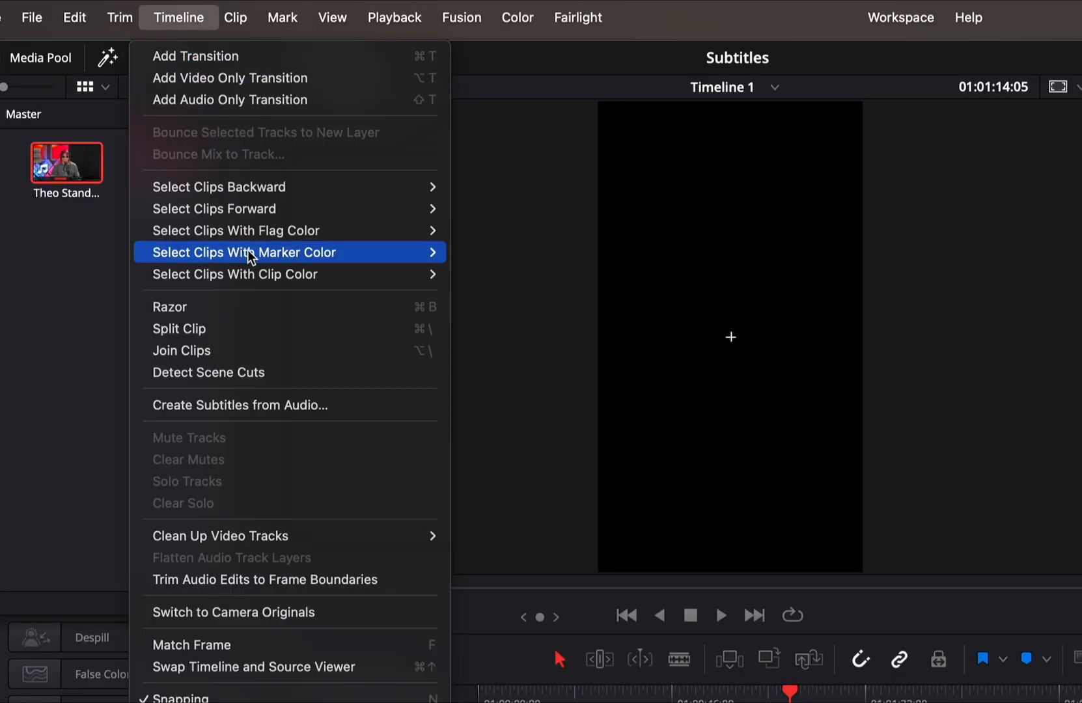
click(238, 405)
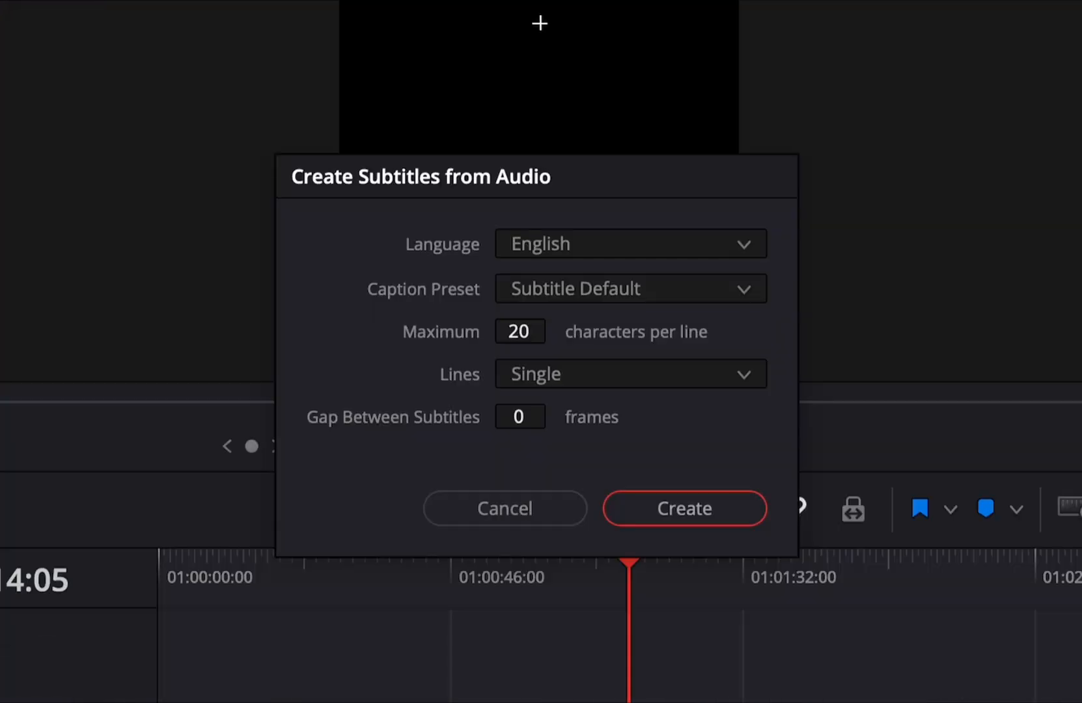
mouse_move(590, 237)
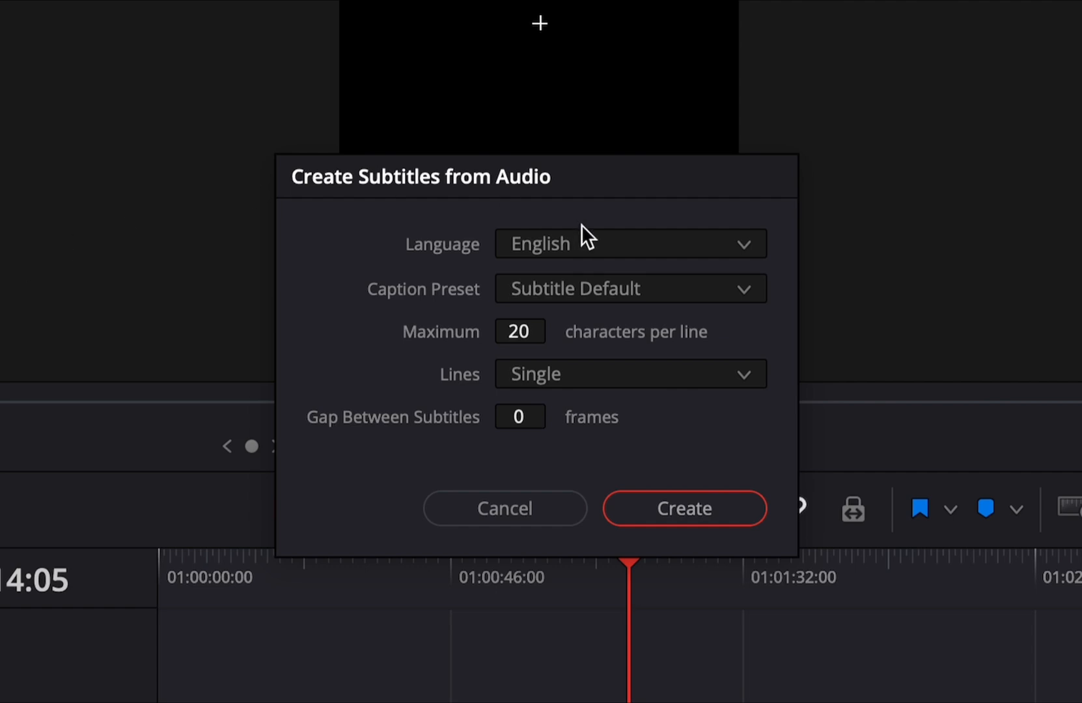
mouse_move(586, 366)
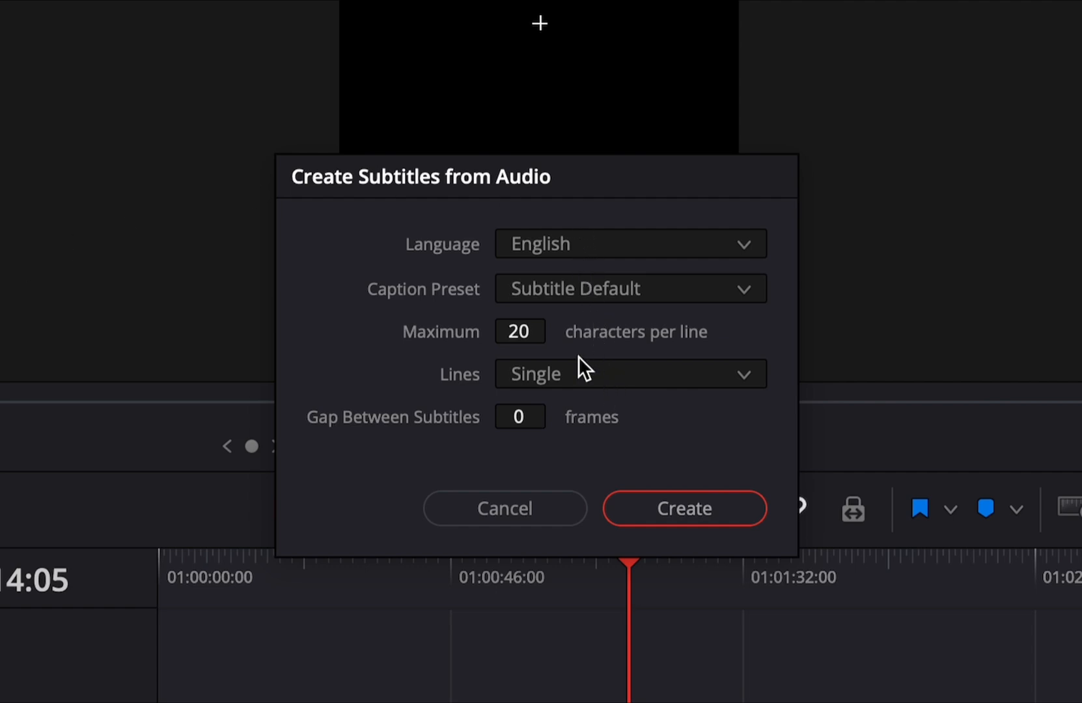
mouse_move(620, 531)
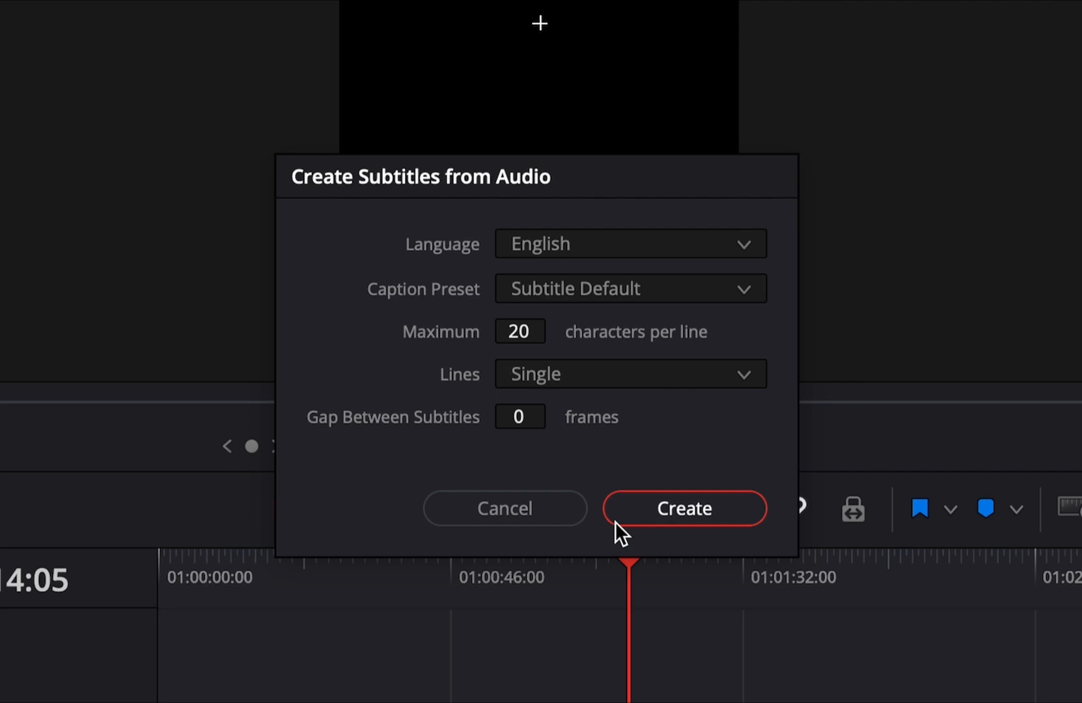
click(683, 508)
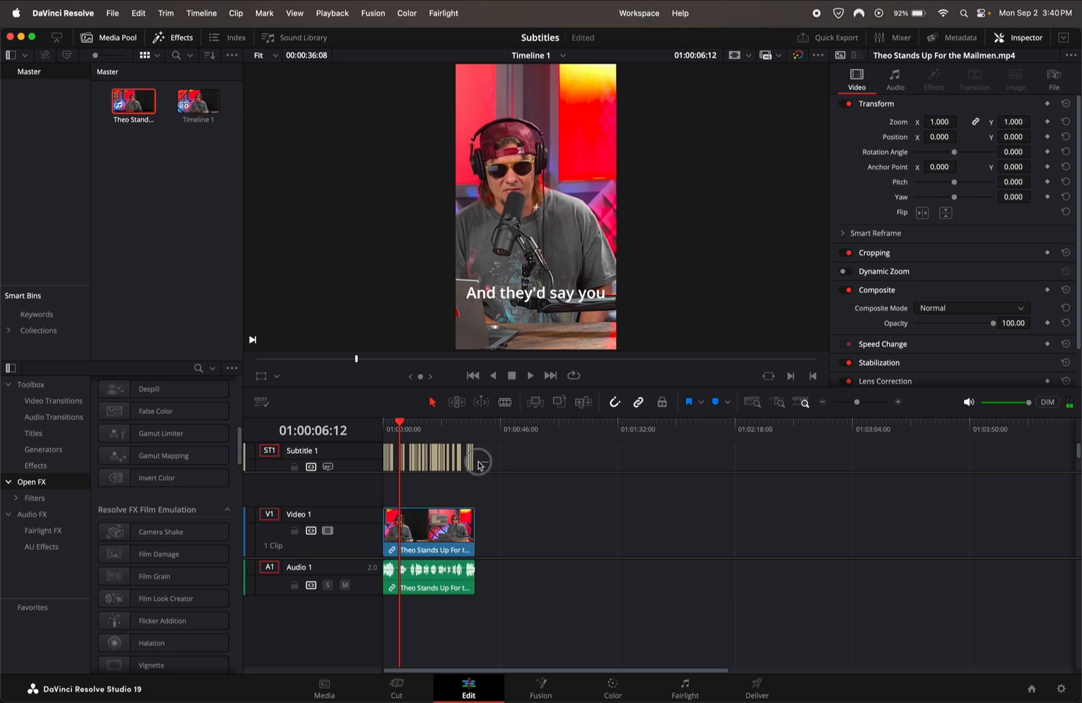
Export all subtitles as the SRT file 'Subtitle 1' to the Extreme SSD drive.
click(428, 456)
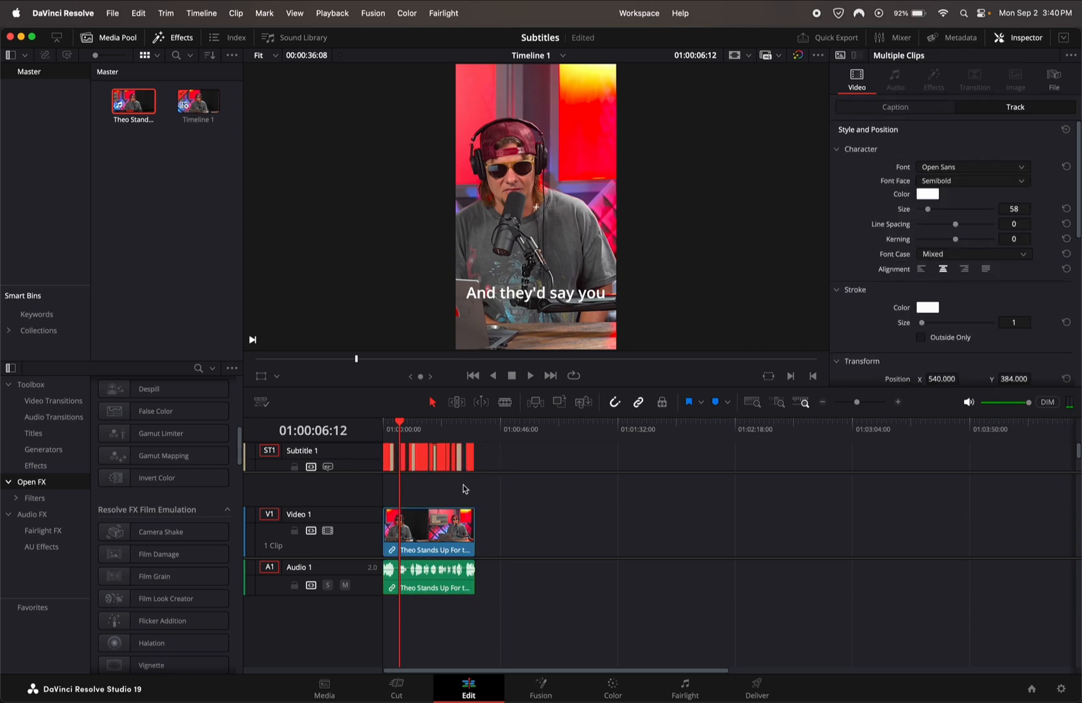
click(416, 431)
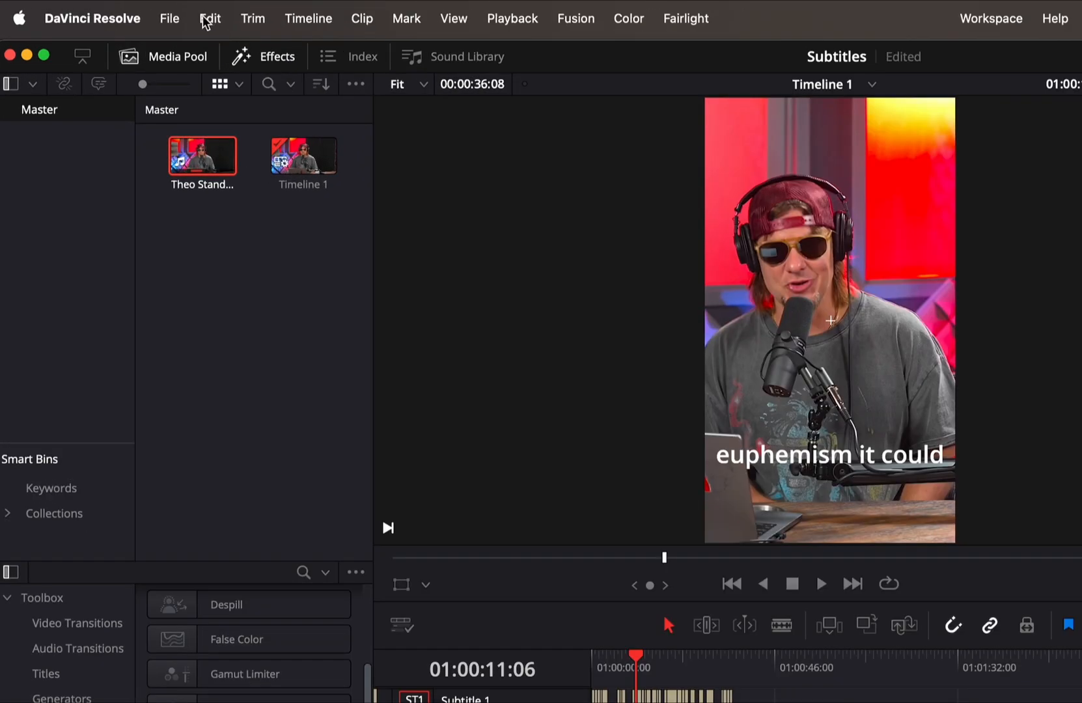
click(169, 18)
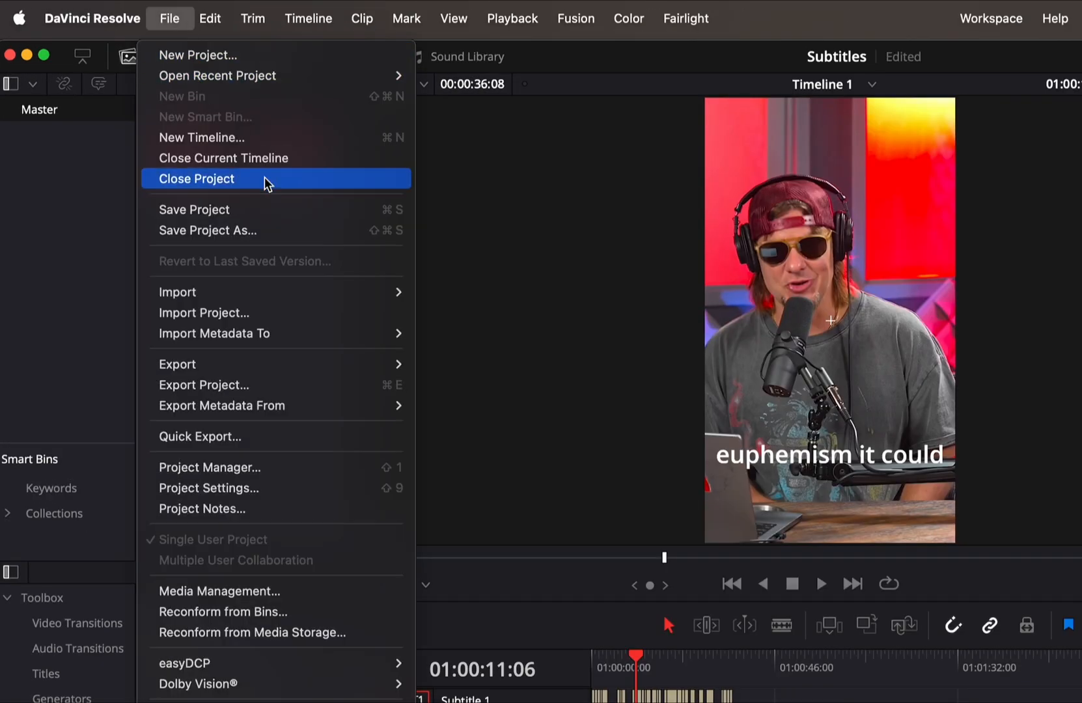
mouse_move(177, 364)
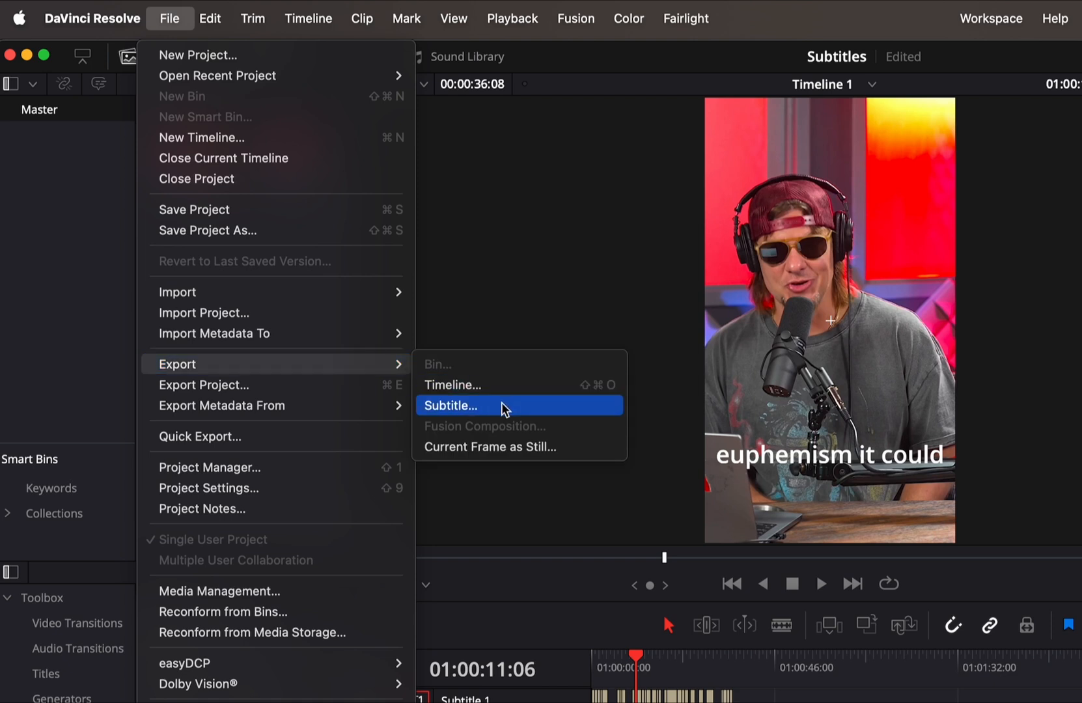
click(451, 405)
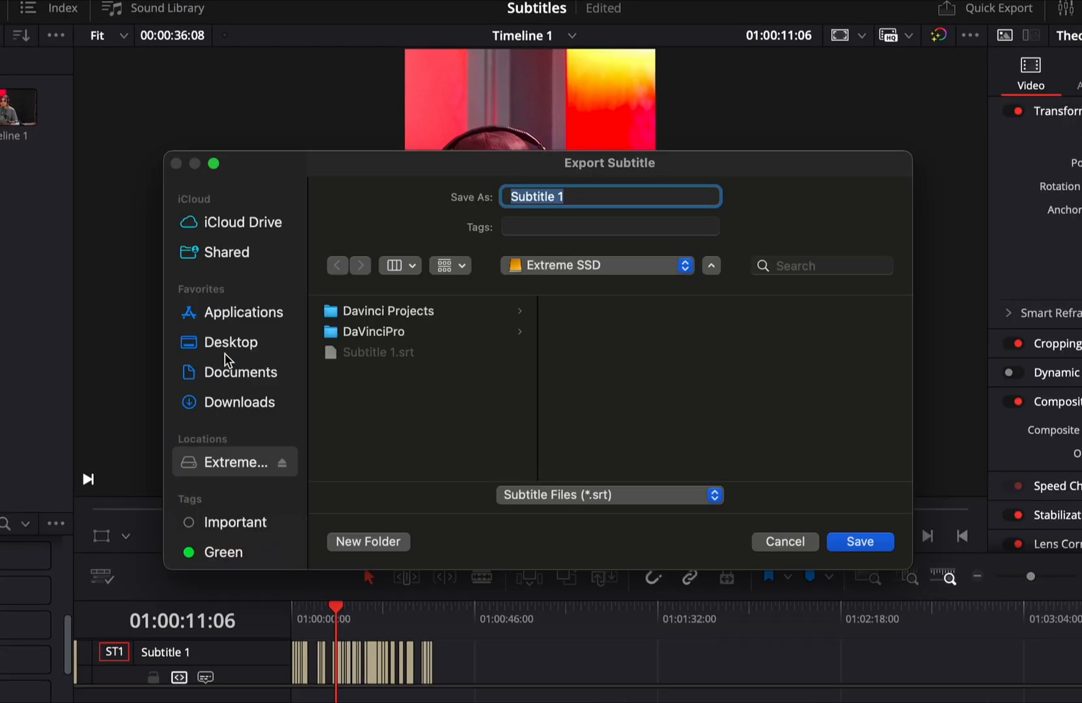
click(610, 196)
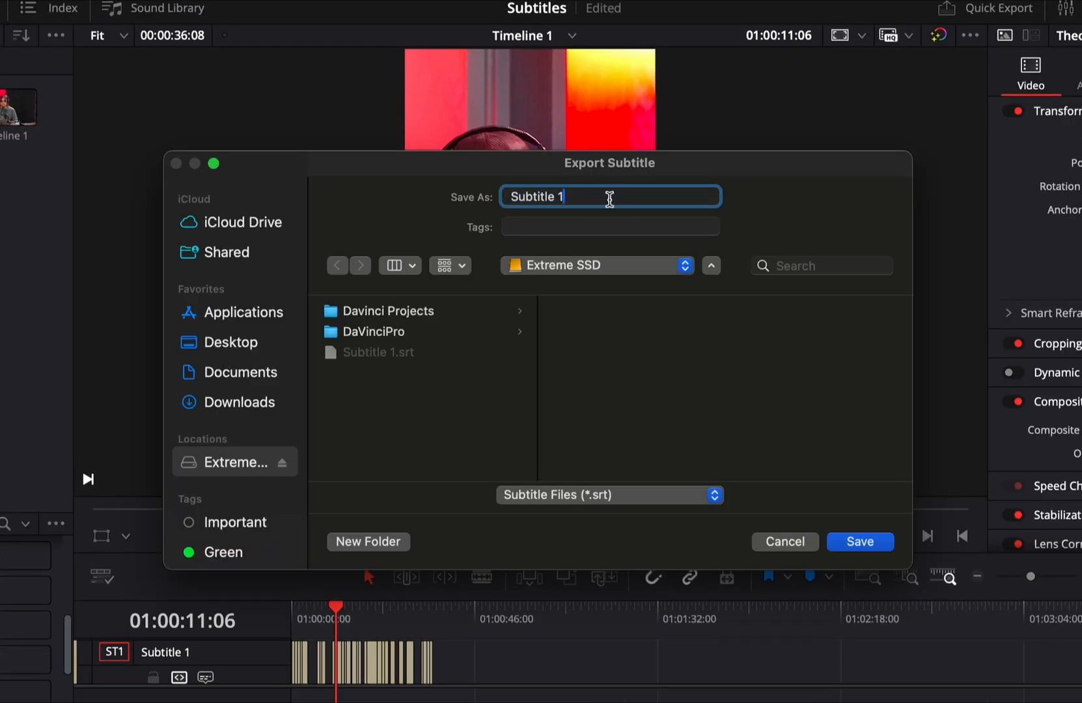
click(859, 541)
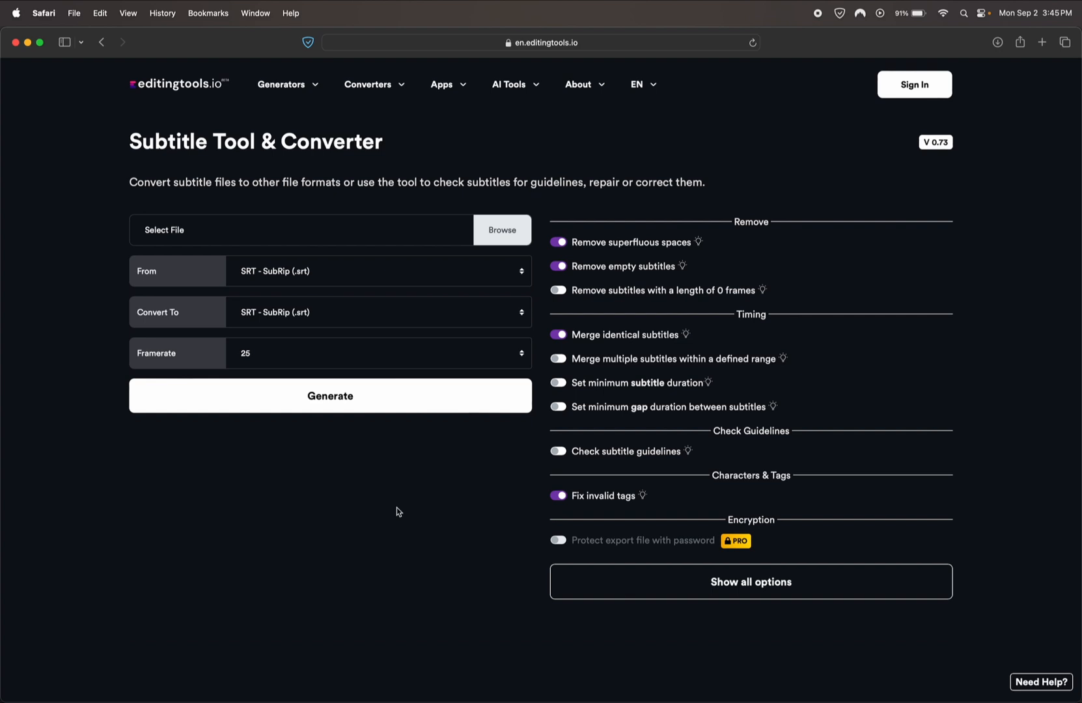
mouse_move(463, 460)
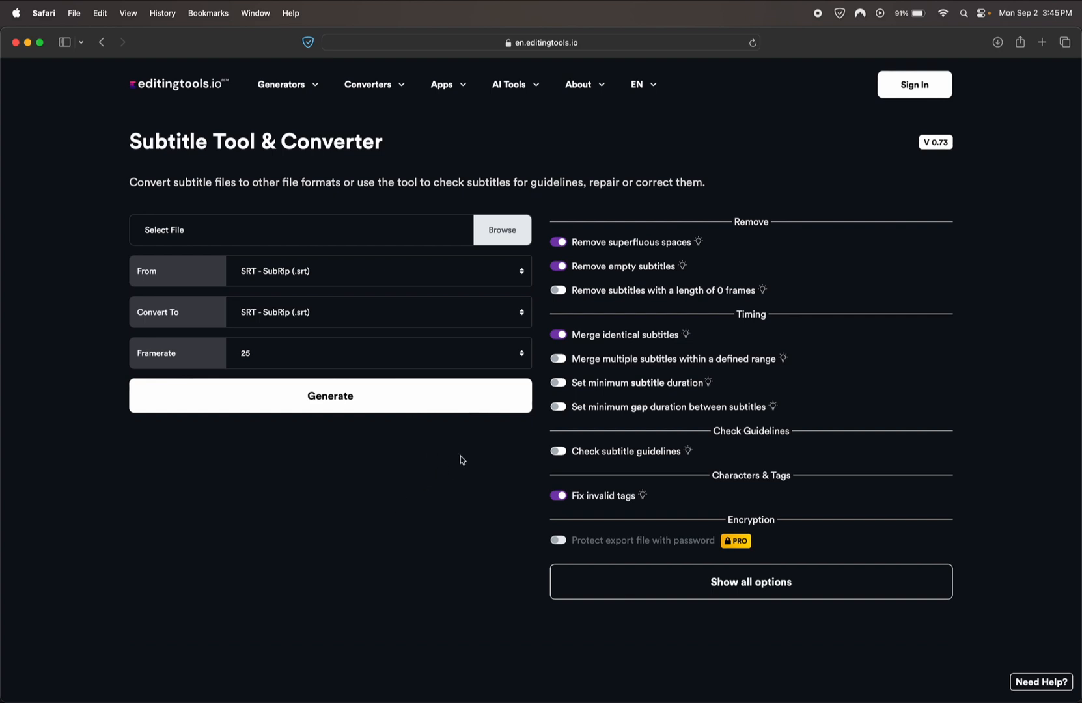
Upload Subtitle 1.srt and convert it to DaVinci Resolve Subtitles as Titles at 25 fps.
click(503, 230)
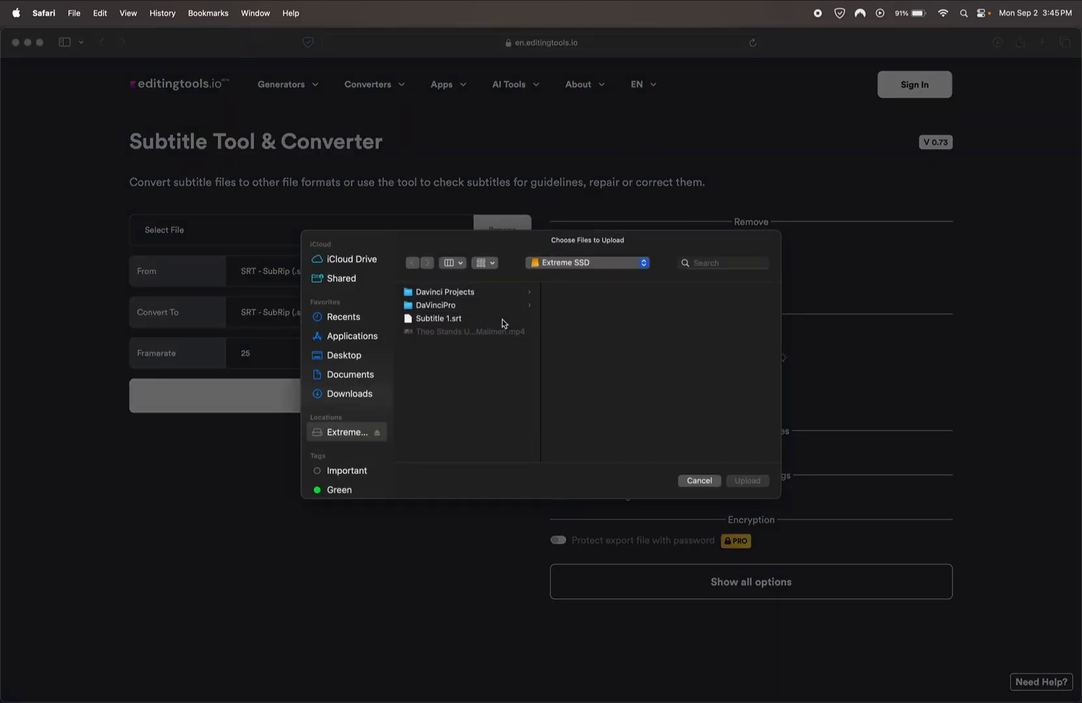
click(438, 318)
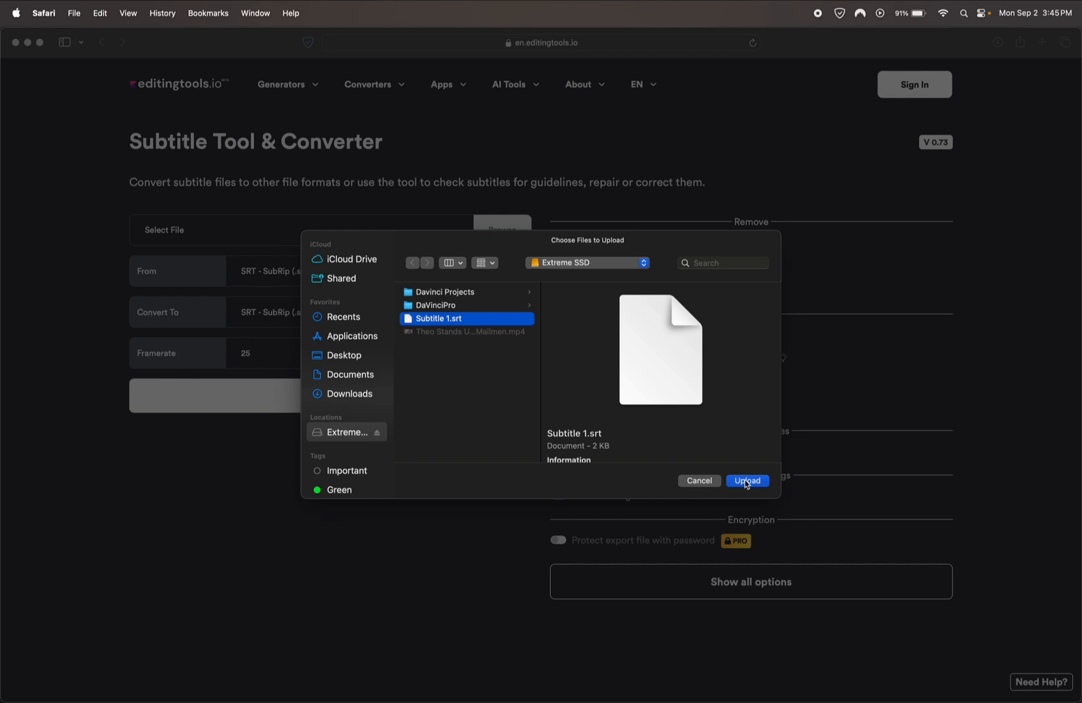
click(747, 482)
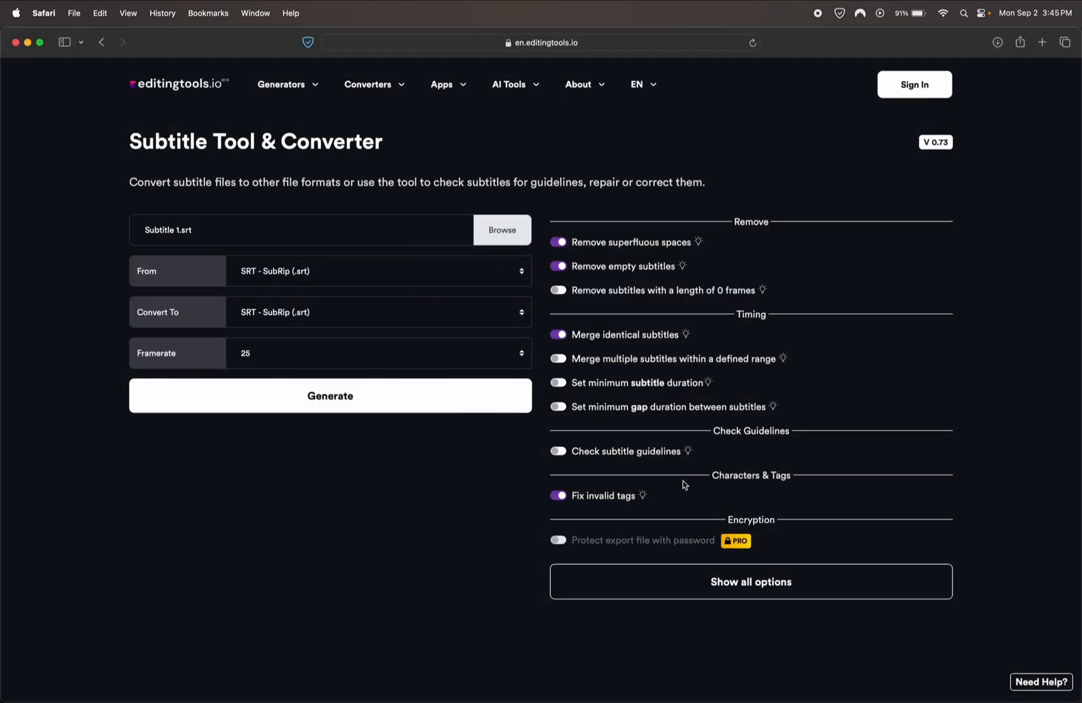
mouse_move(380, 315)
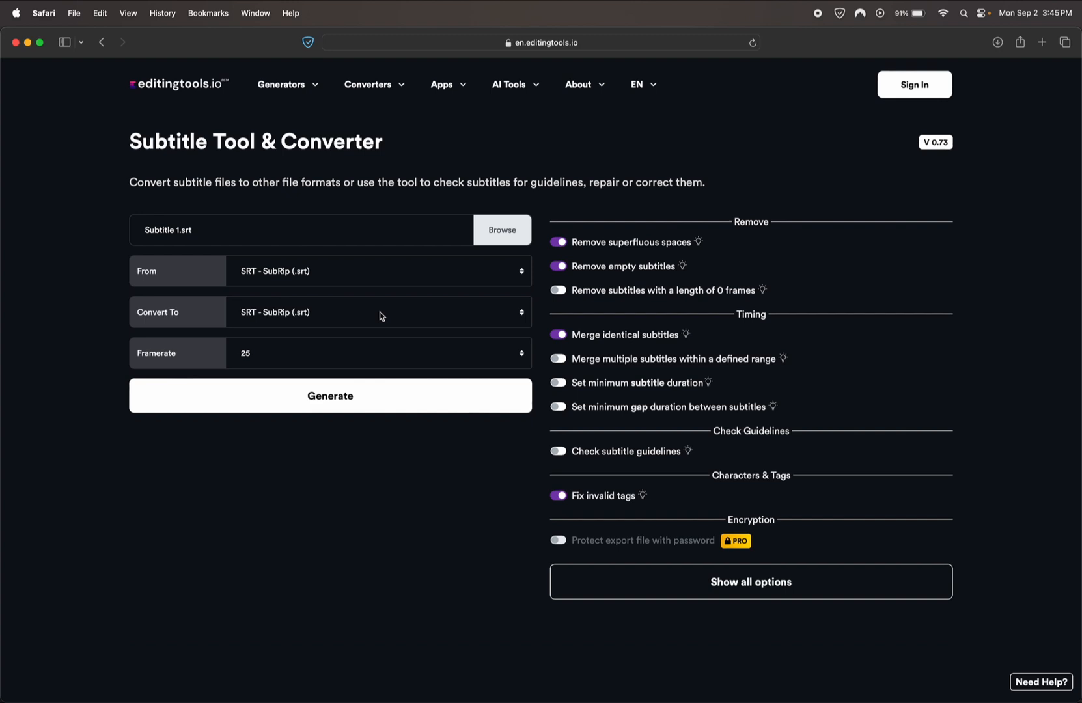
click(379, 312)
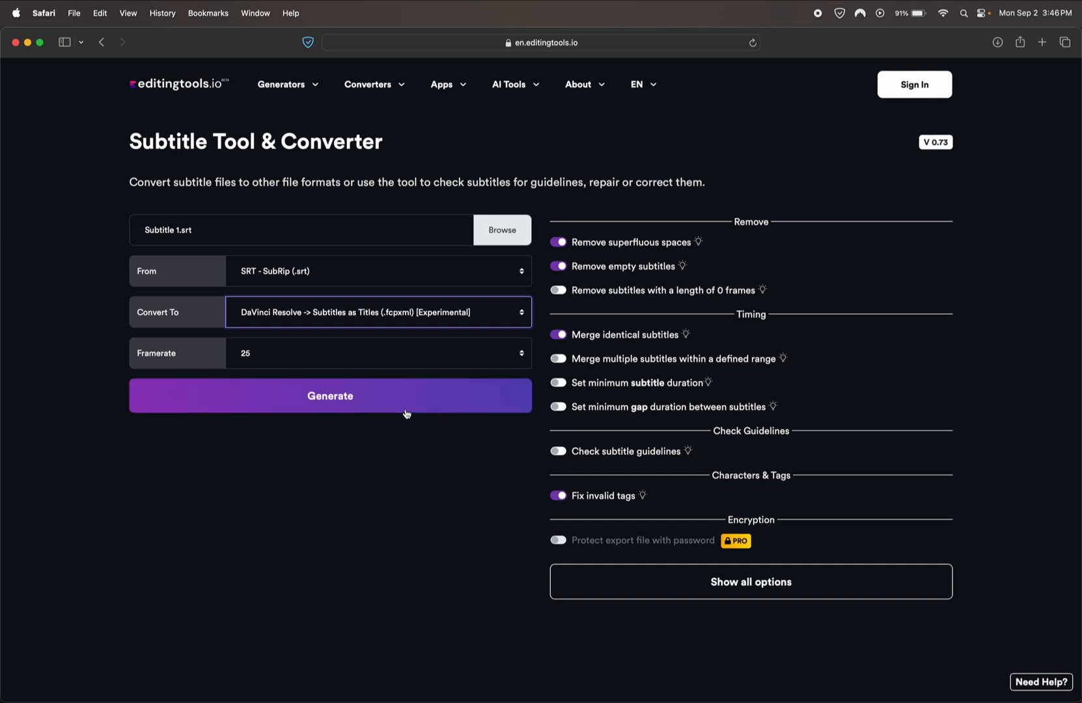
click(330, 395)
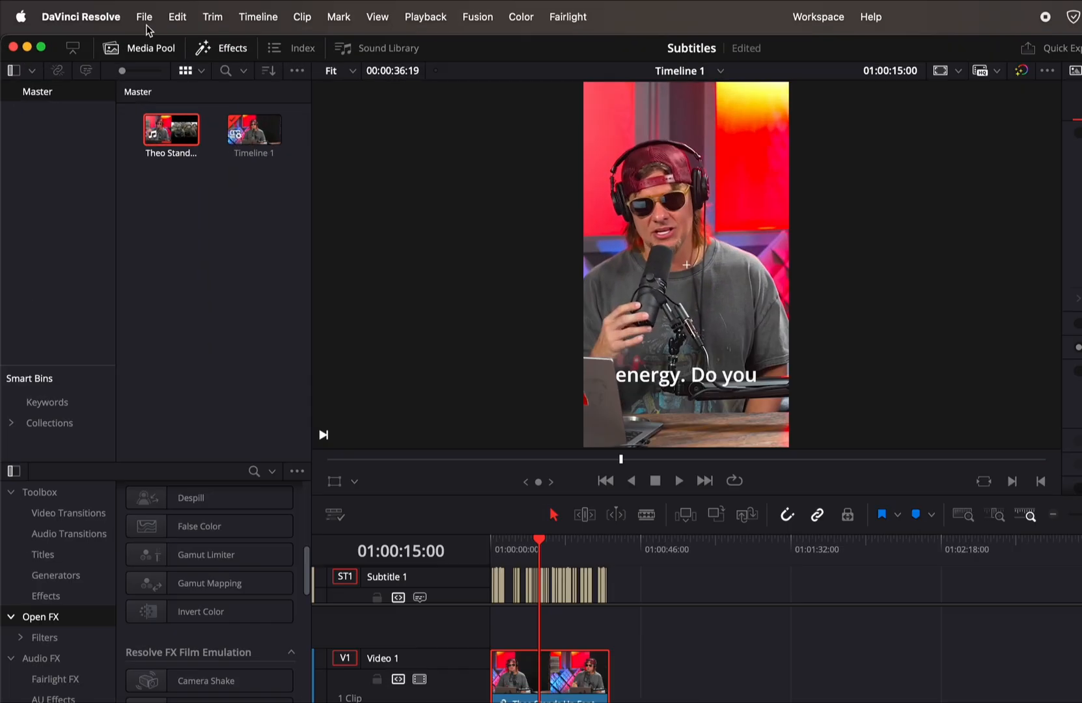
Import Subtitle 1_edited.fcpxml as a timeline, placing 39 title clips on Video 2.
click(144, 16)
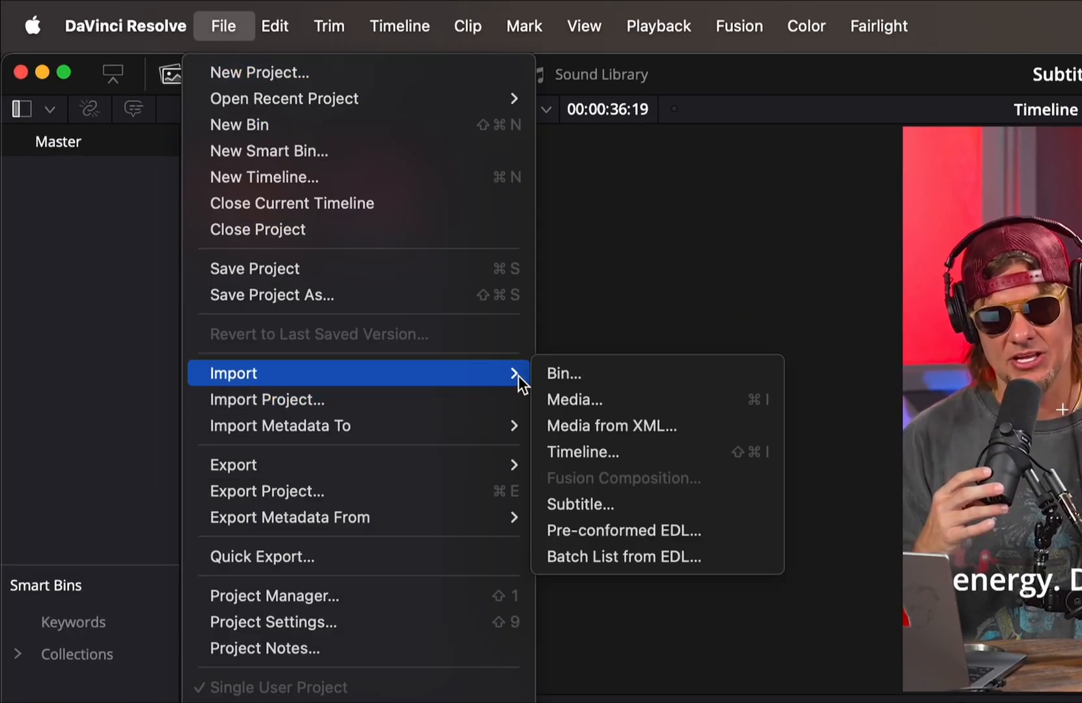
click(580, 504)
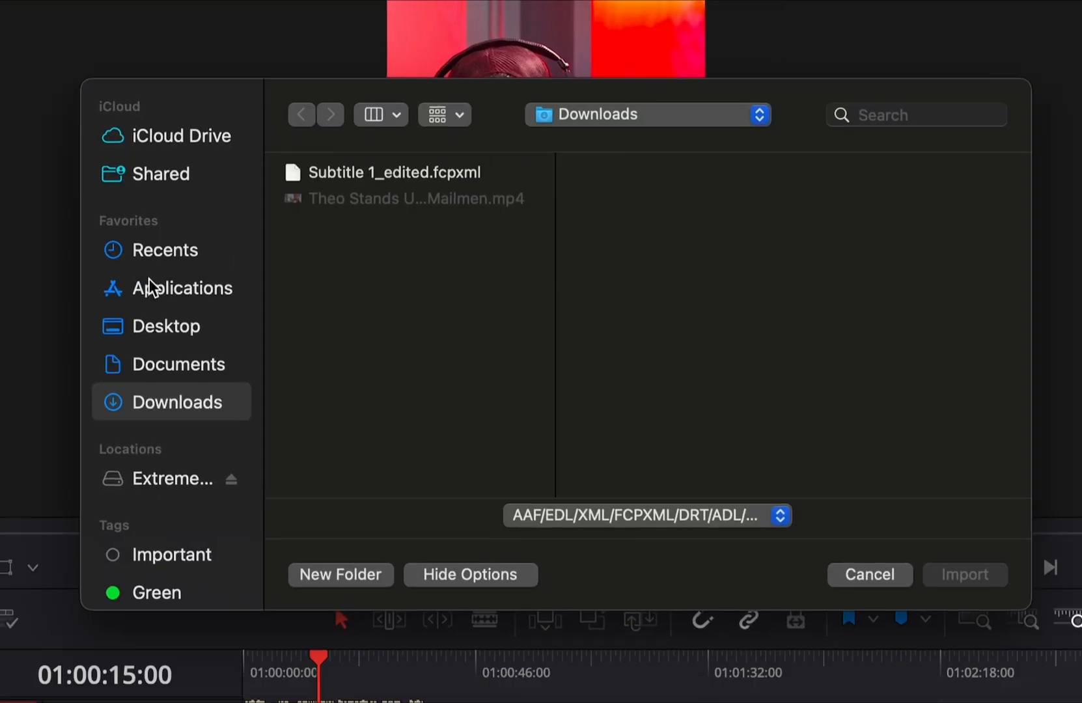
click(394, 172)
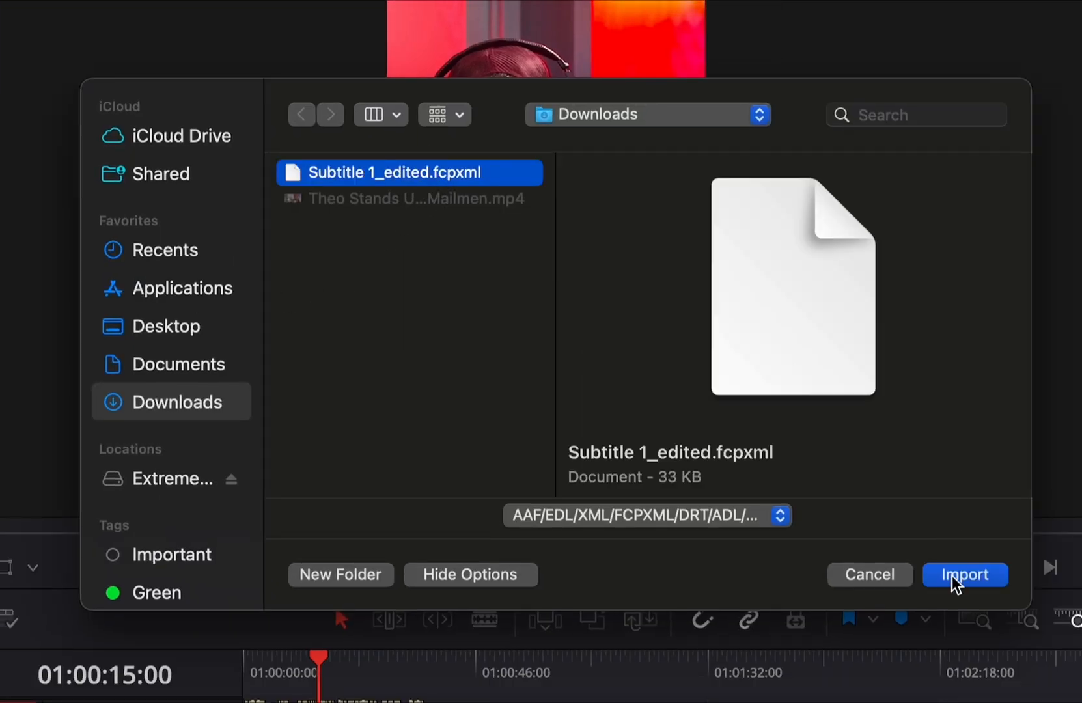
click(965, 575)
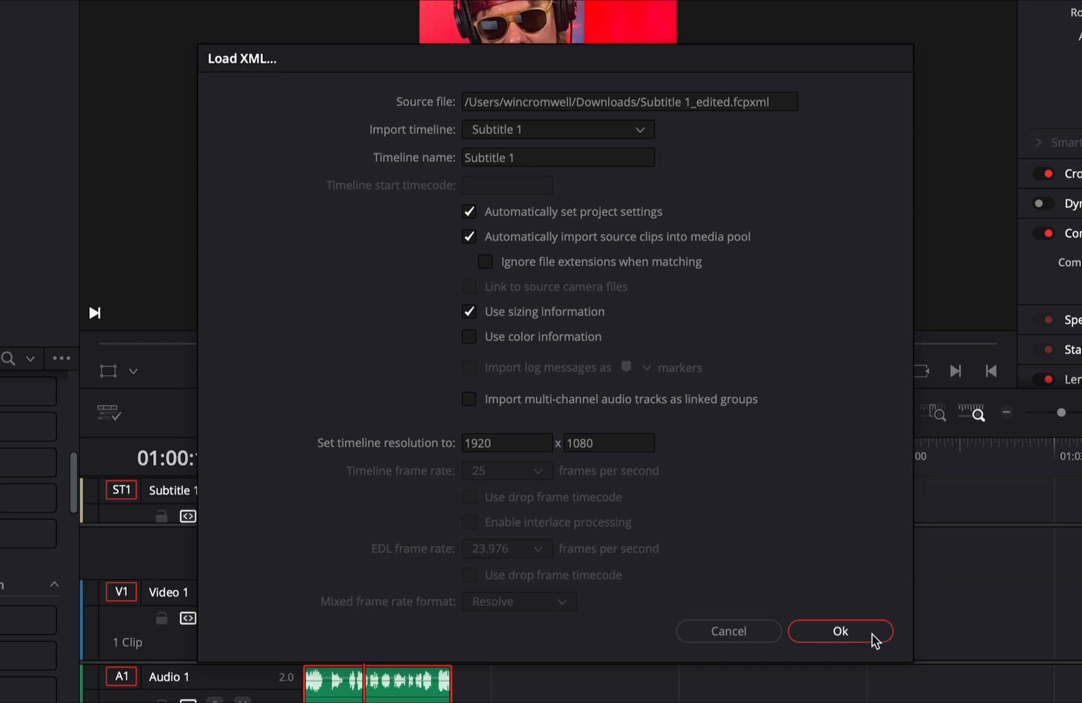
click(839, 631)
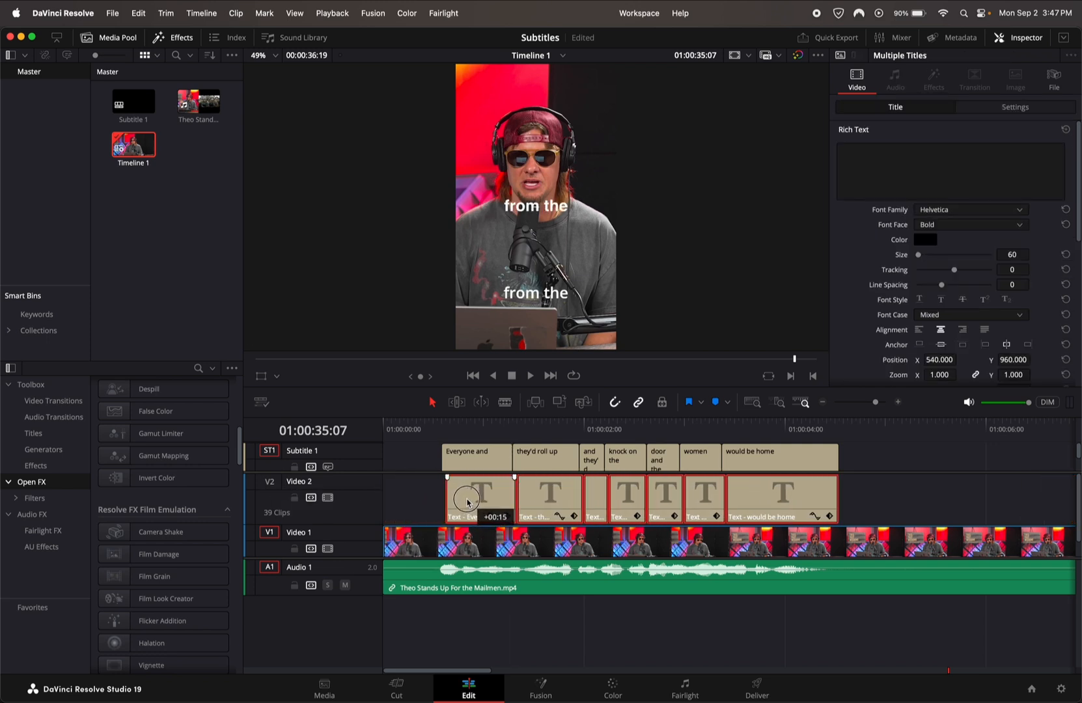
Set the selected titles' text color to yellow and adjust the Stroke setting.
click(473, 430)
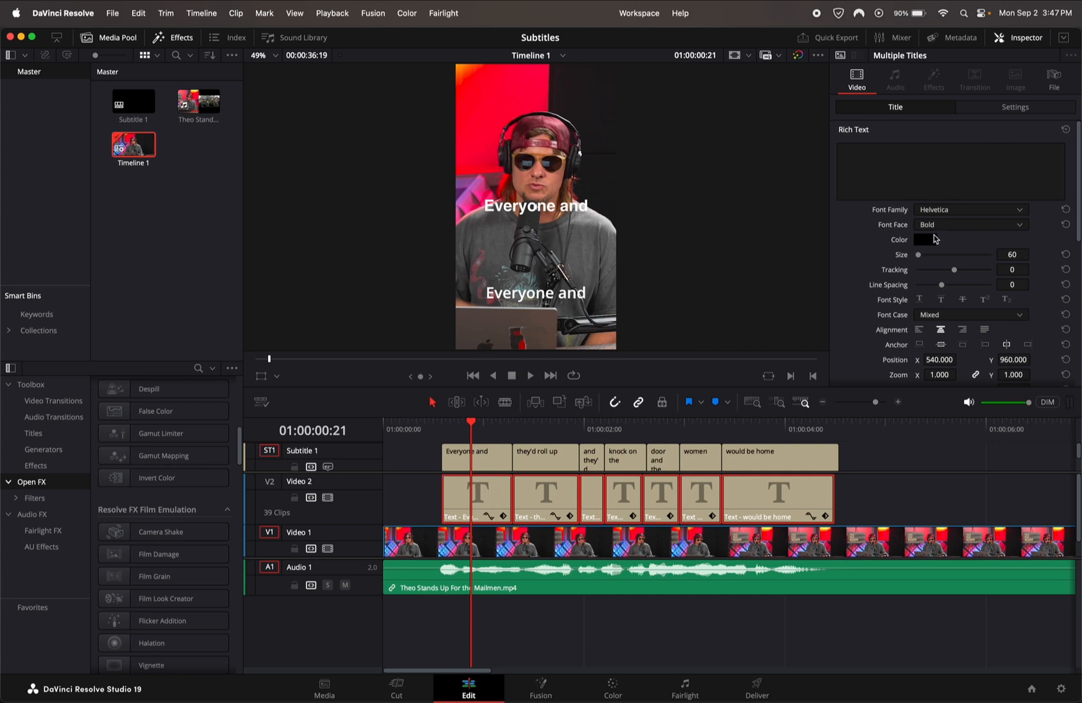
click(925, 240)
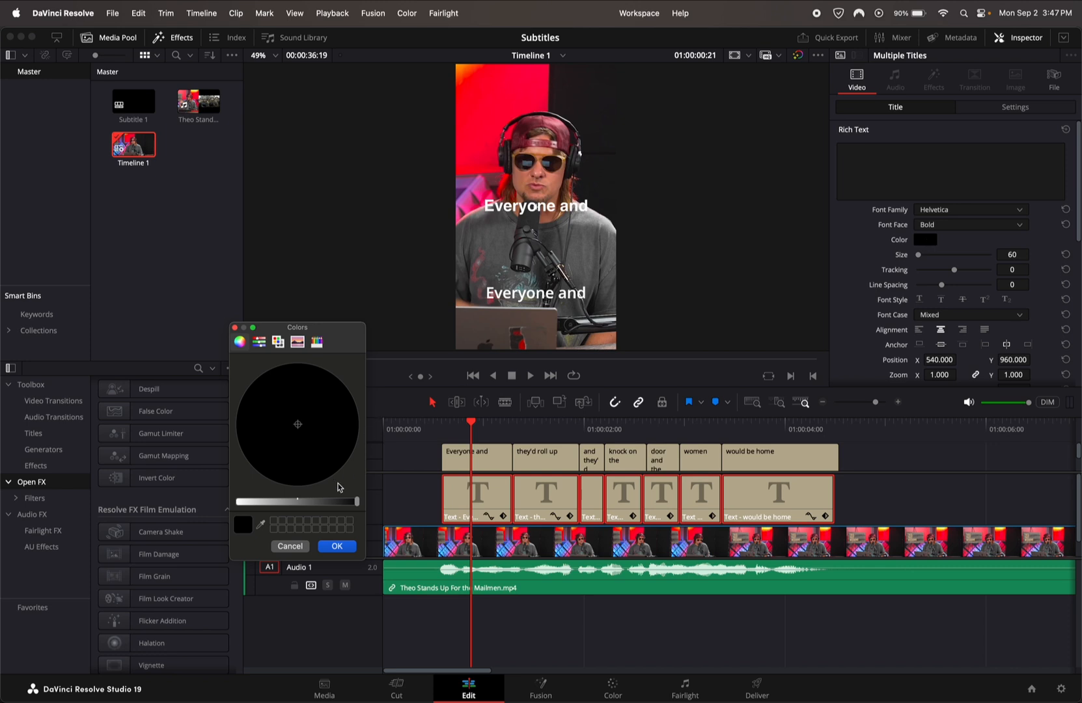
click(329, 379)
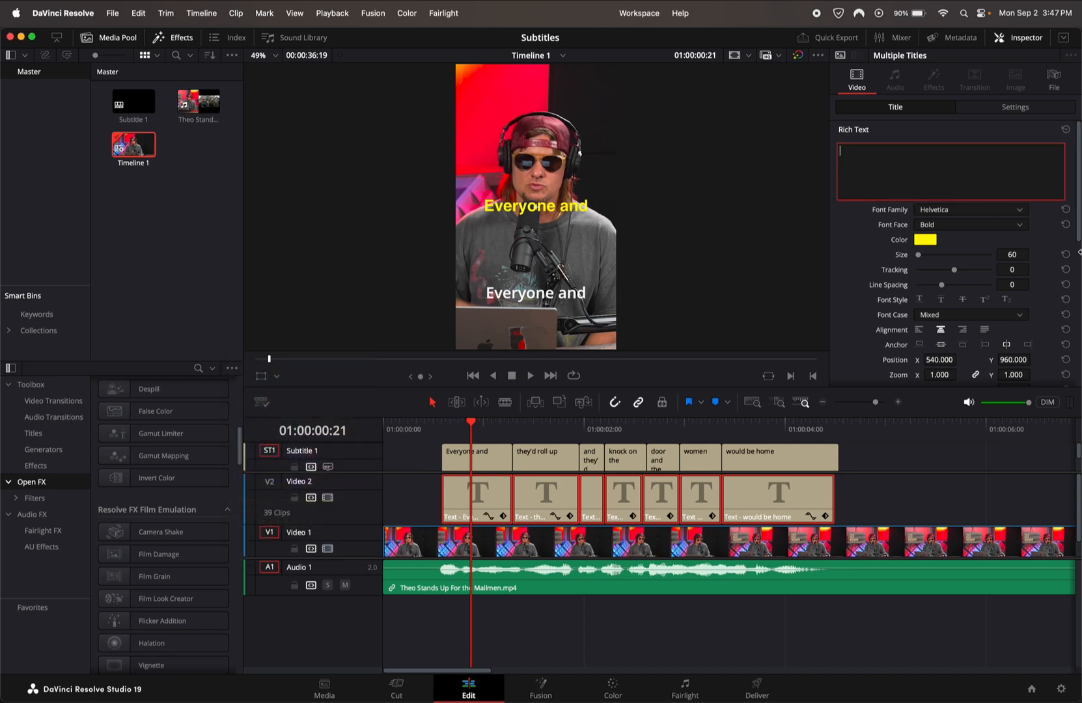
scroll(down, 3)
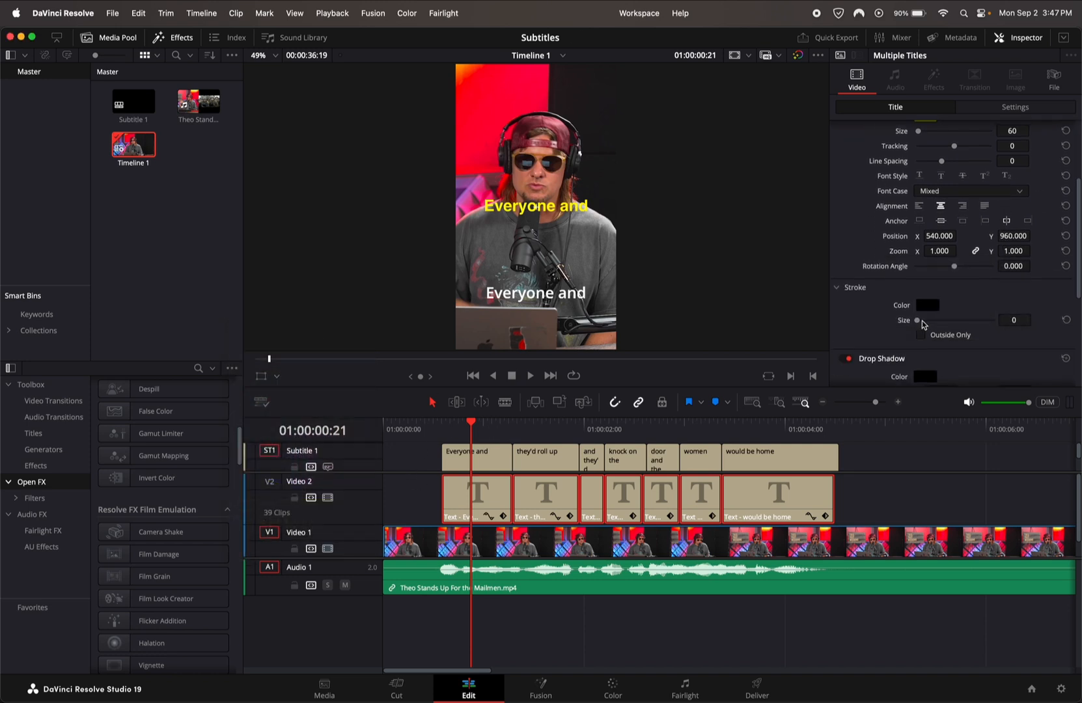
drag(918, 321, 932, 320)
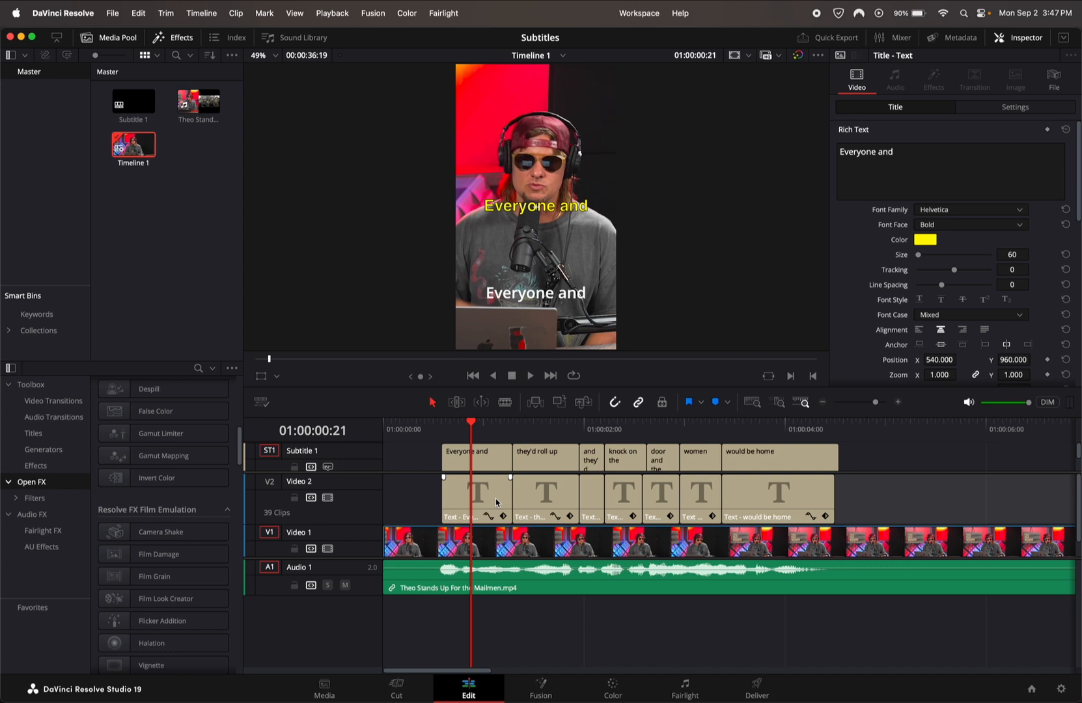
Keyframe the first title's Transform Zoom from smaller to 1.0, then select all titles.
click(476, 499)
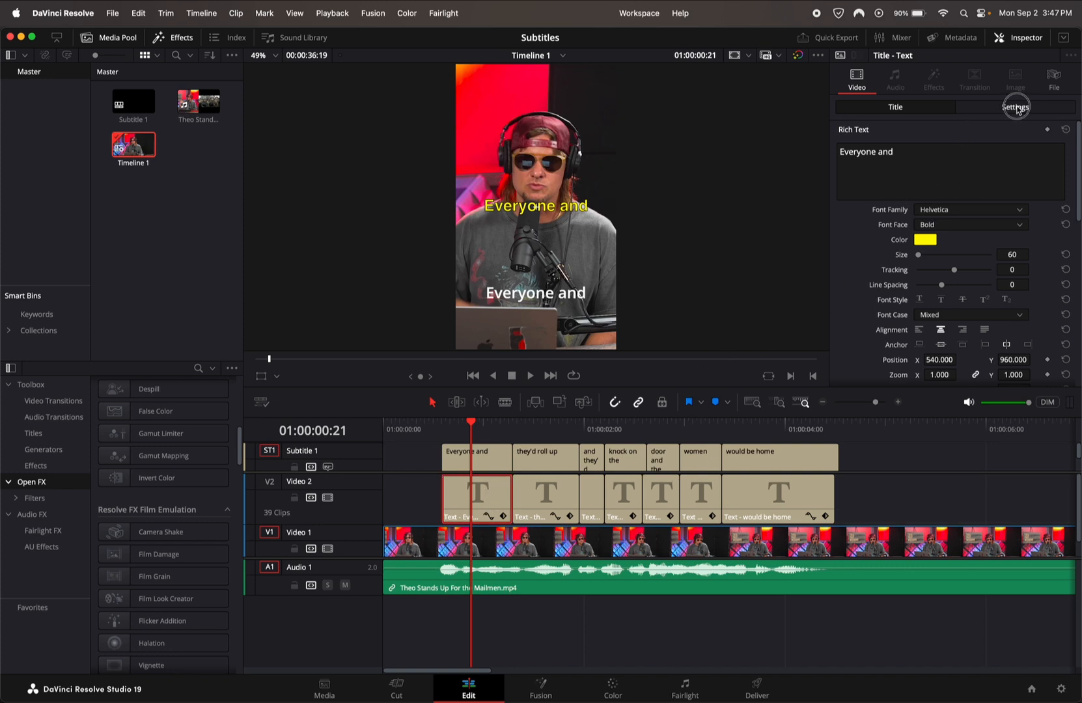
click(1015, 107)
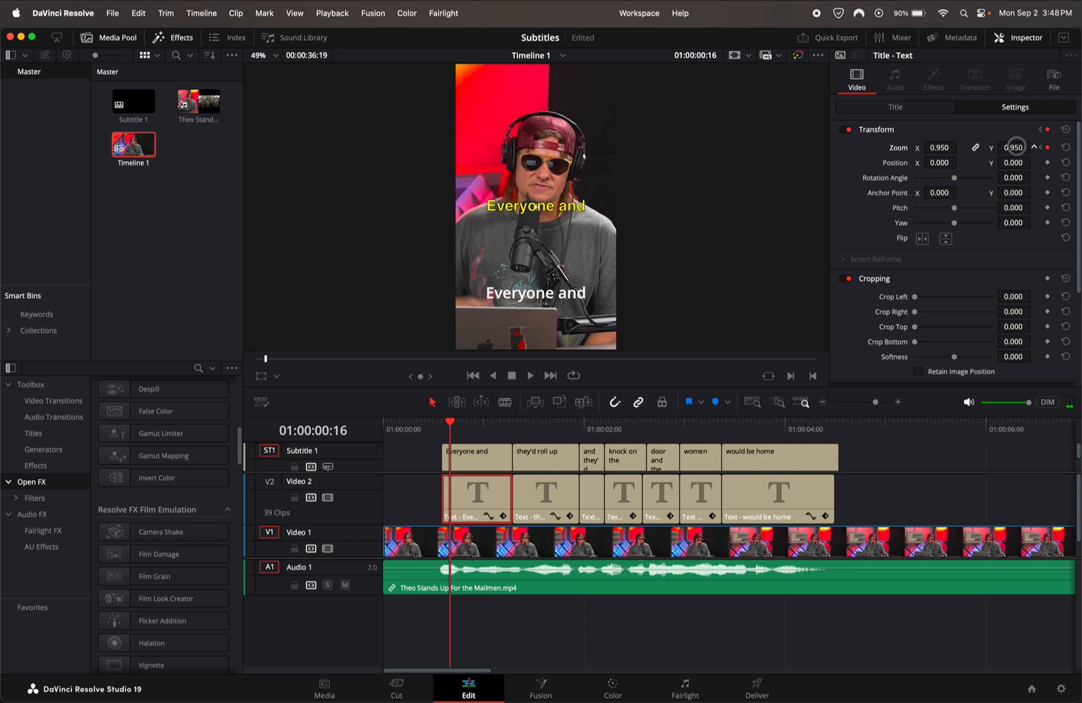
drag(1016, 147, 1026, 147)
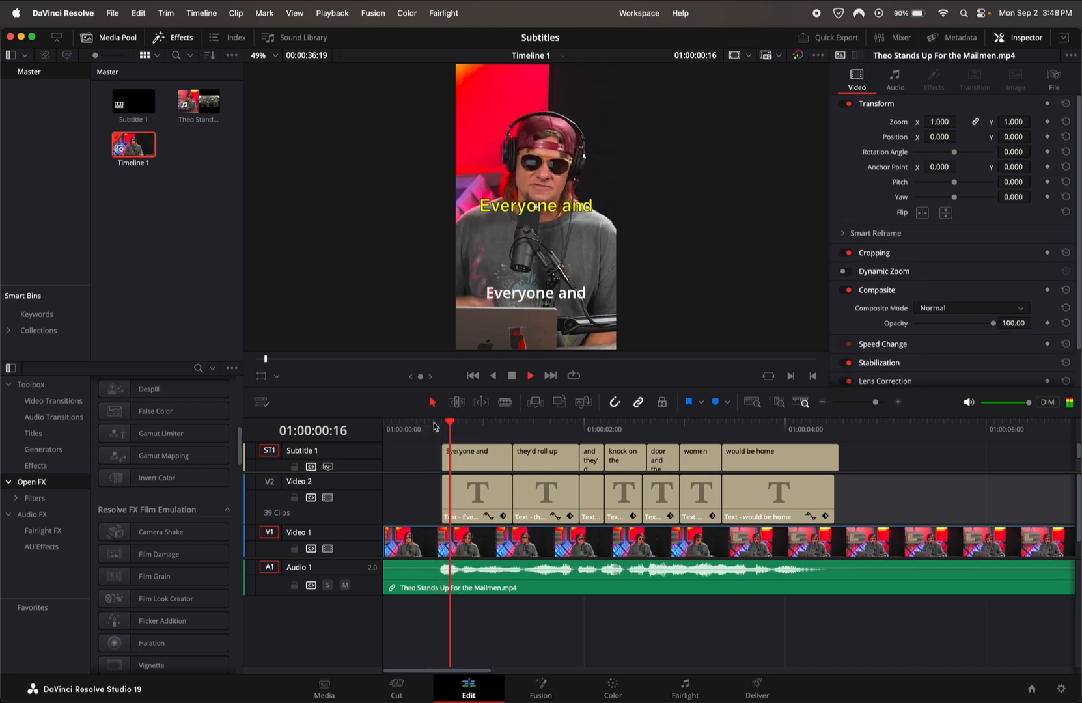
click(472, 497)
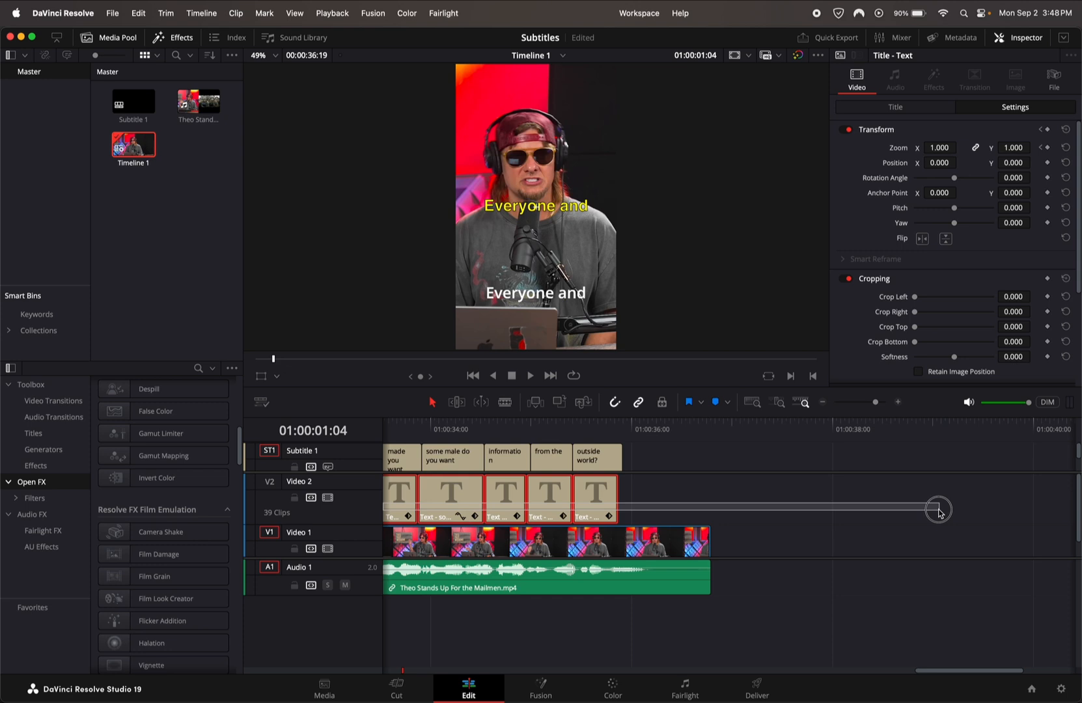
Paste the first title's Video Attributes onto all 39 selected title clips.
right_click(594, 497)
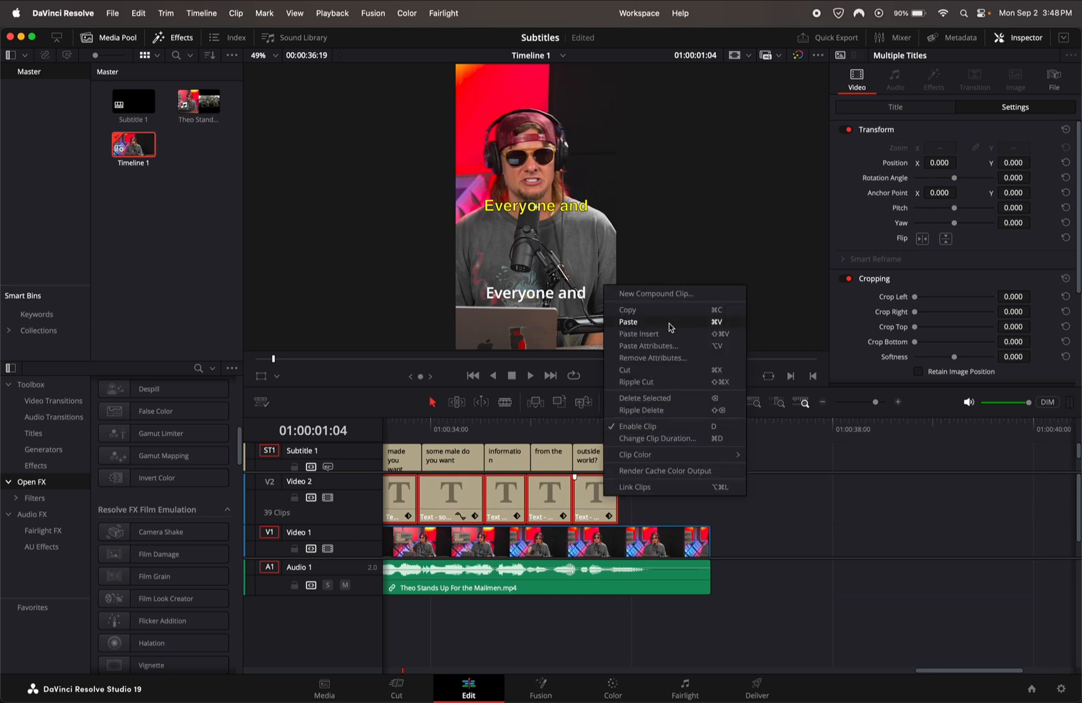
click(653, 345)
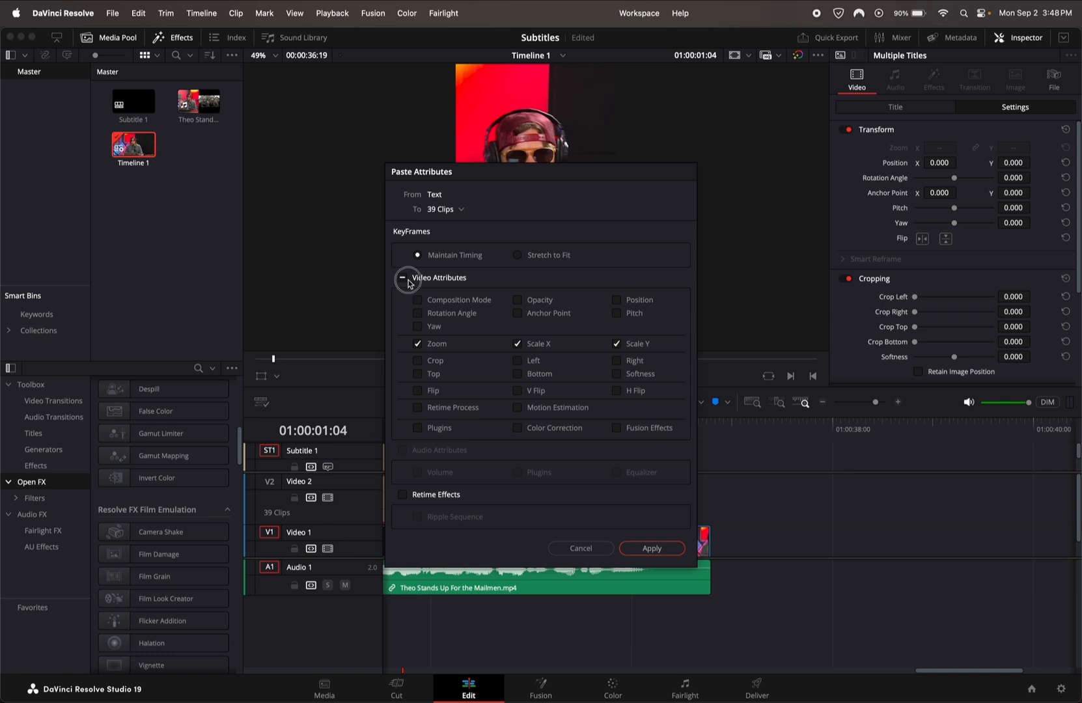
click(402, 277)
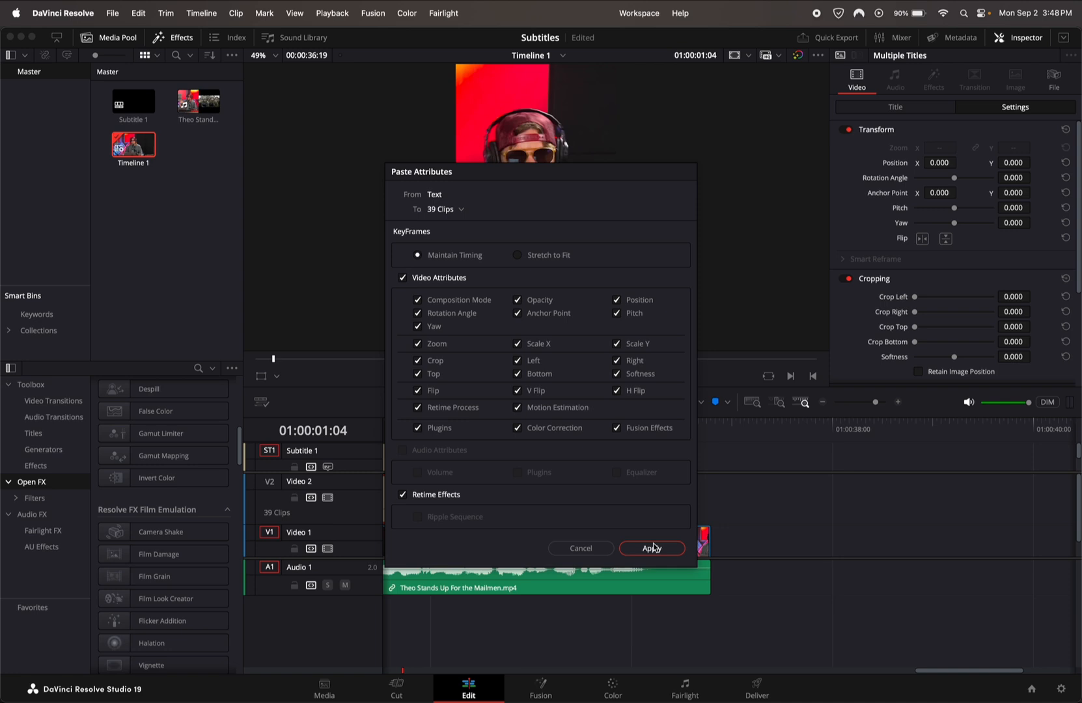
click(649, 549)
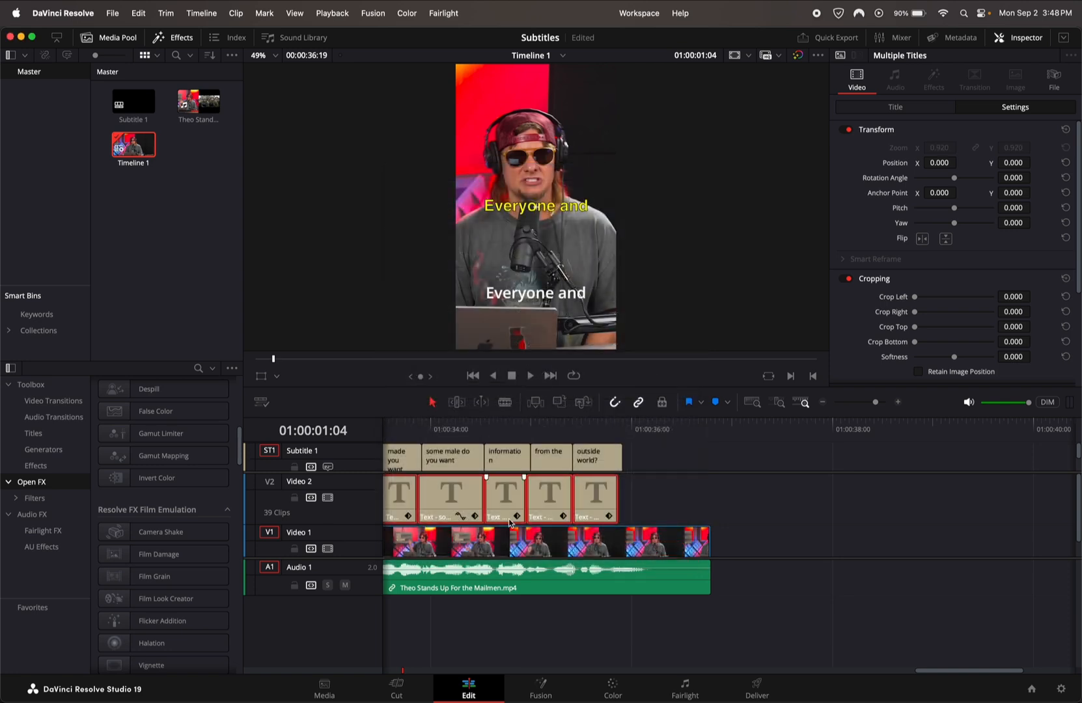